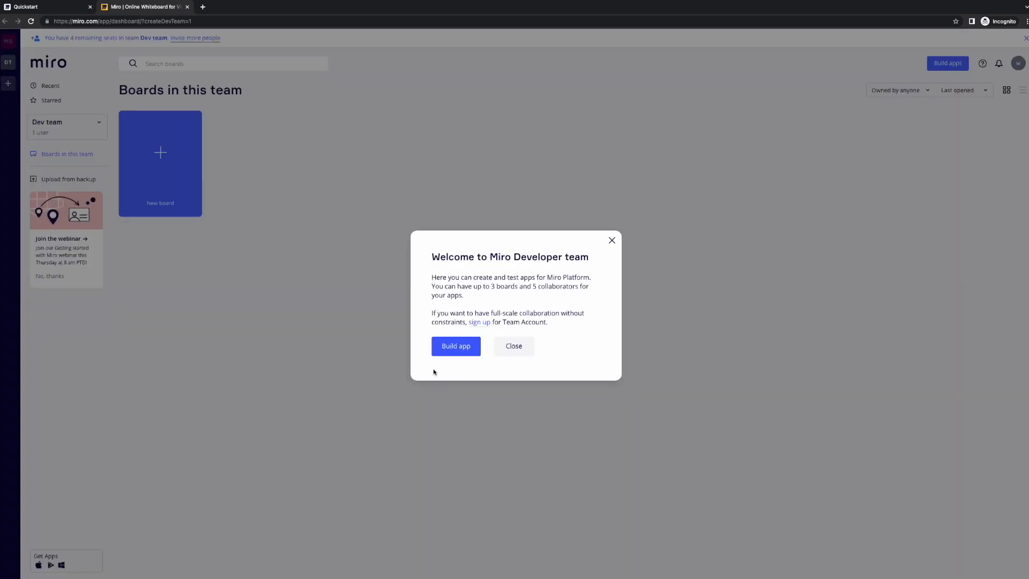
mouse_move(456, 345)
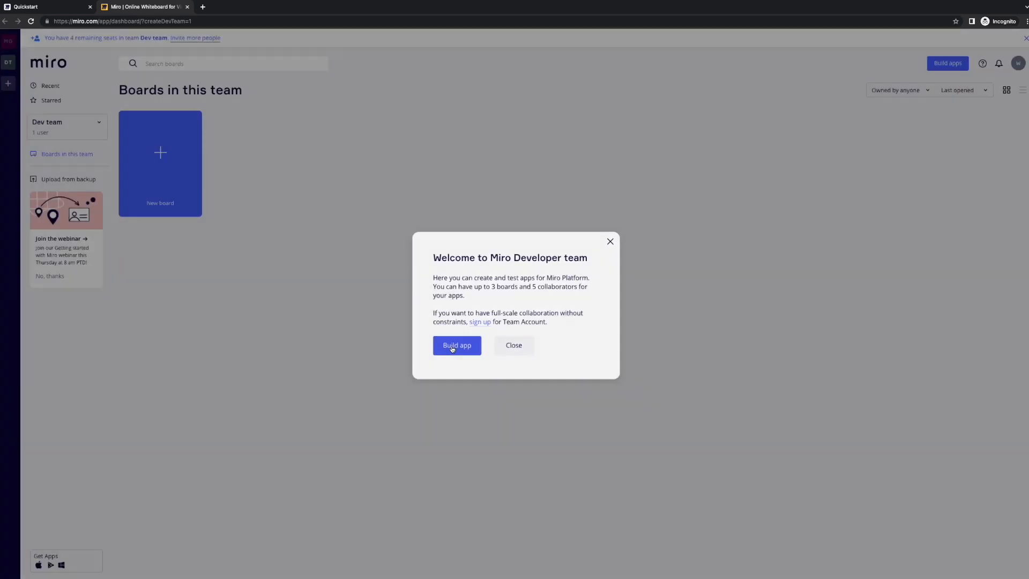
Choose Build app in the welcome dialog to start a new developer app
click(456, 345)
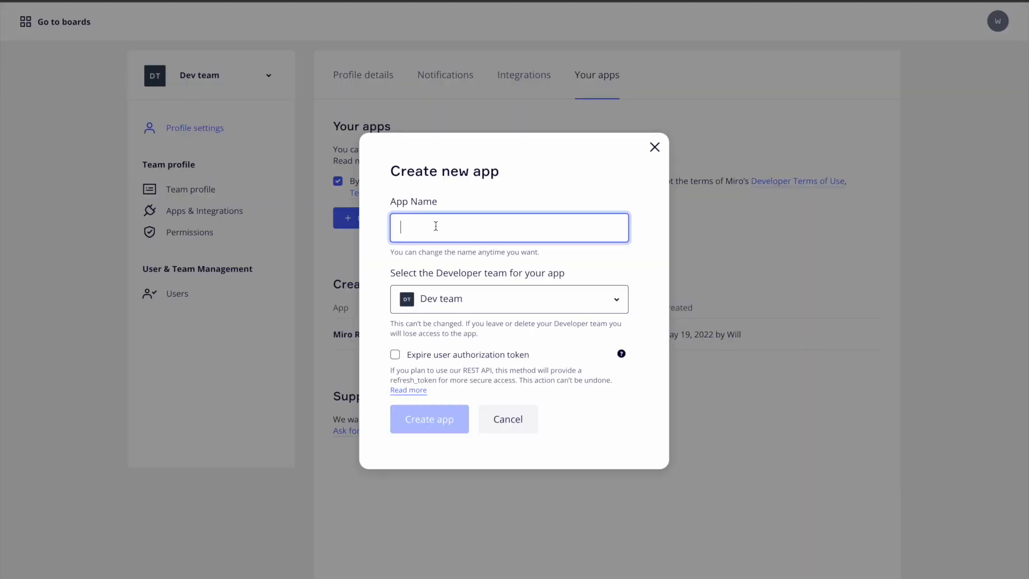
Create app 'Test' in Dev team with expiring user authorization tokens
text(Test)
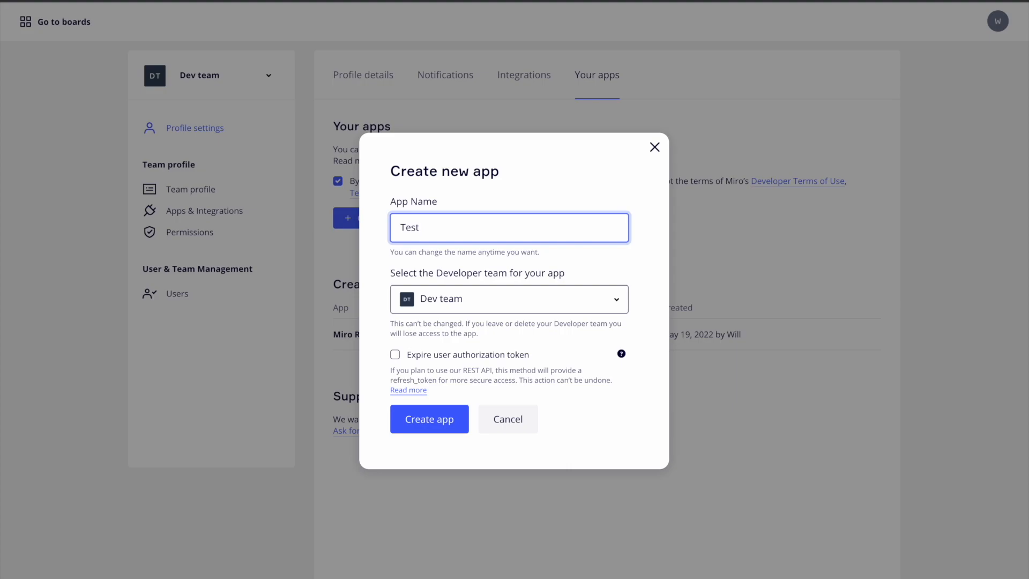
click(509, 298)
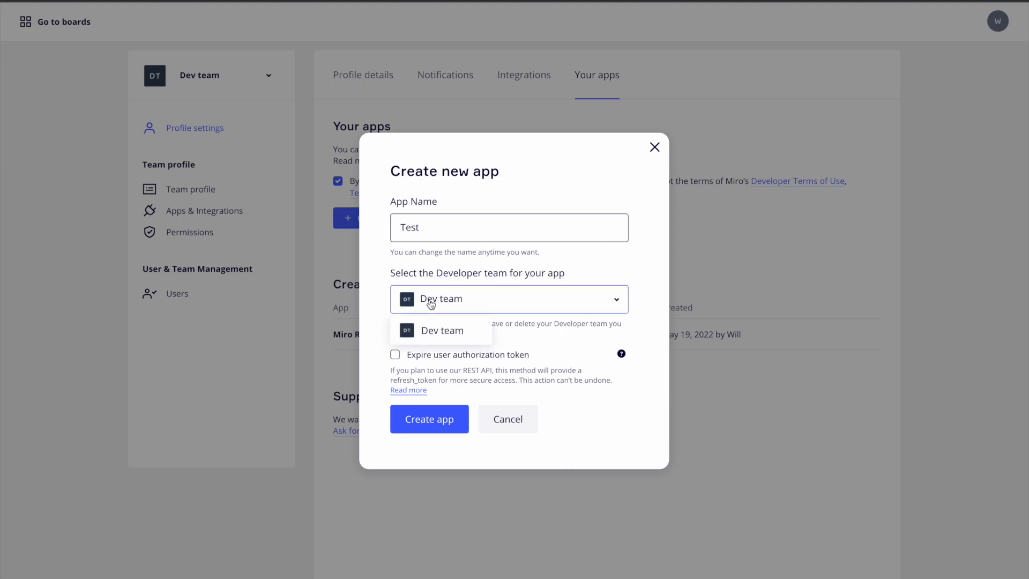
click(443, 330)
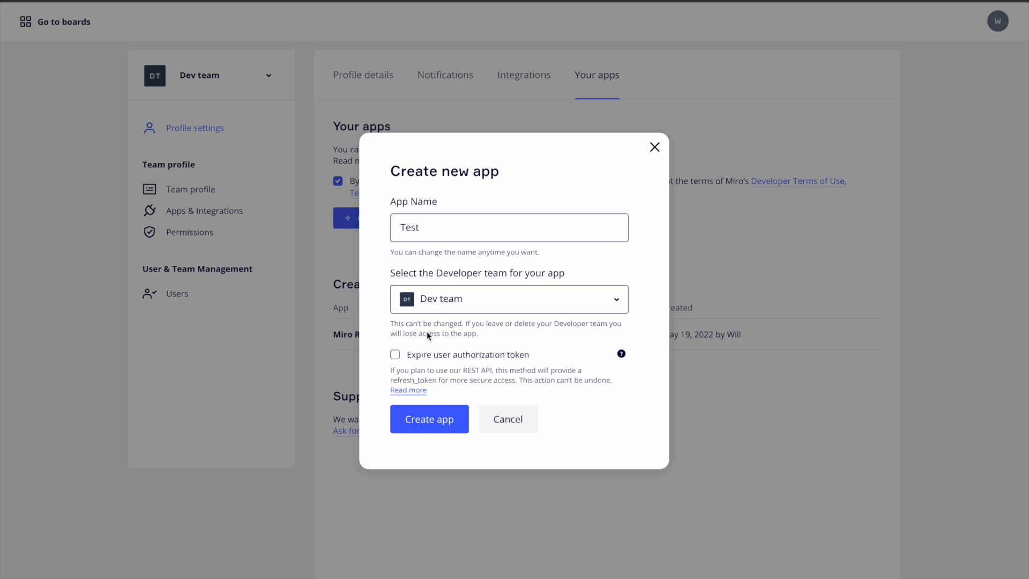
click(395, 355)
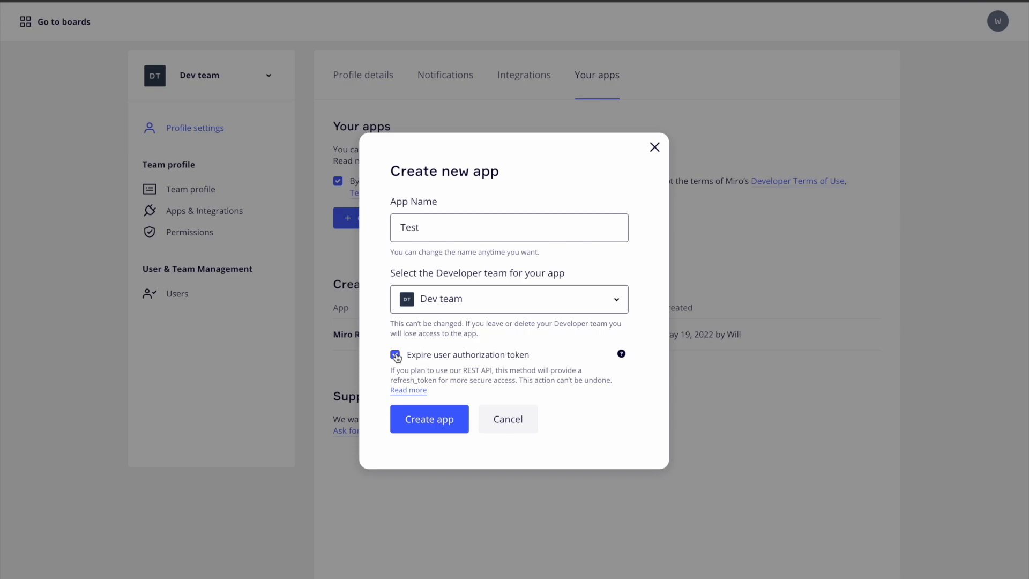
click(430, 418)
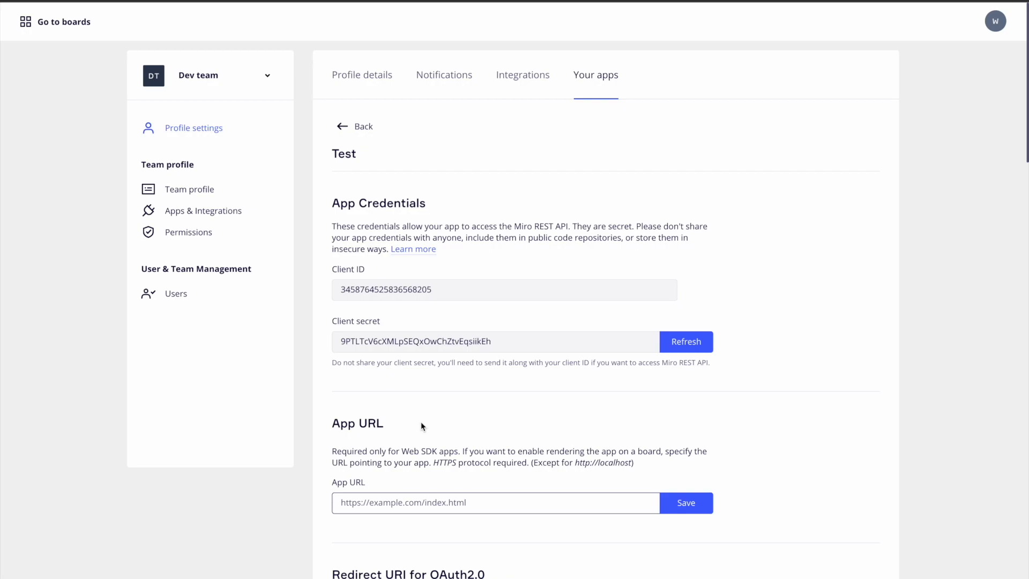
Enable the boards:read and boards:write permission scopes for the Test app
scroll(down, 3)
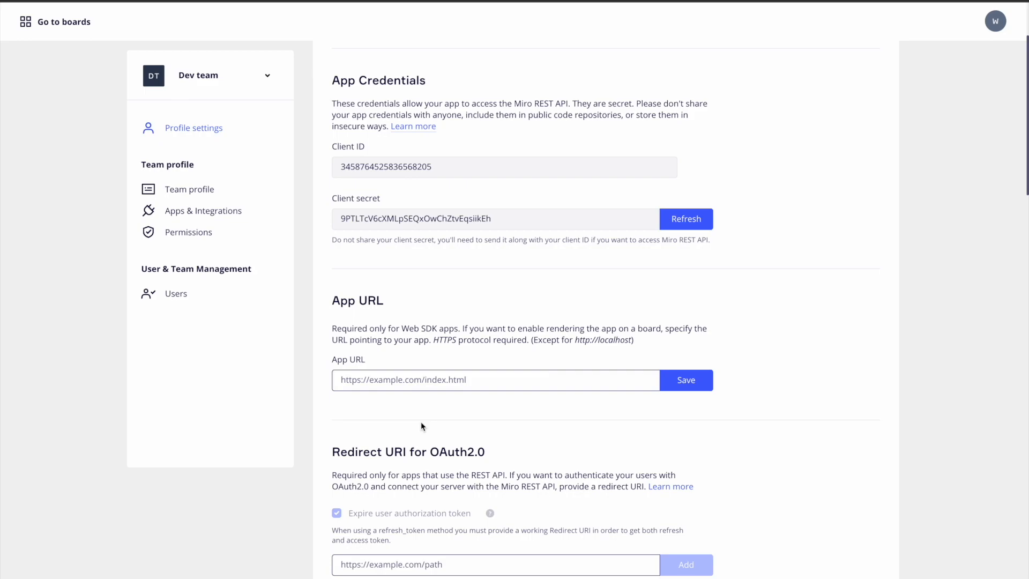
scroll(down, 3)
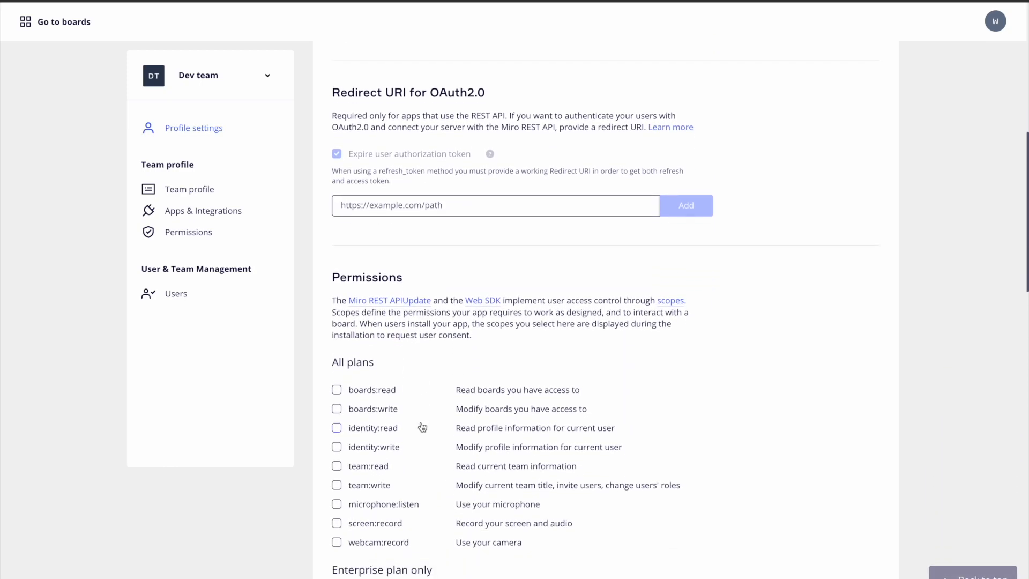
click(337, 389)
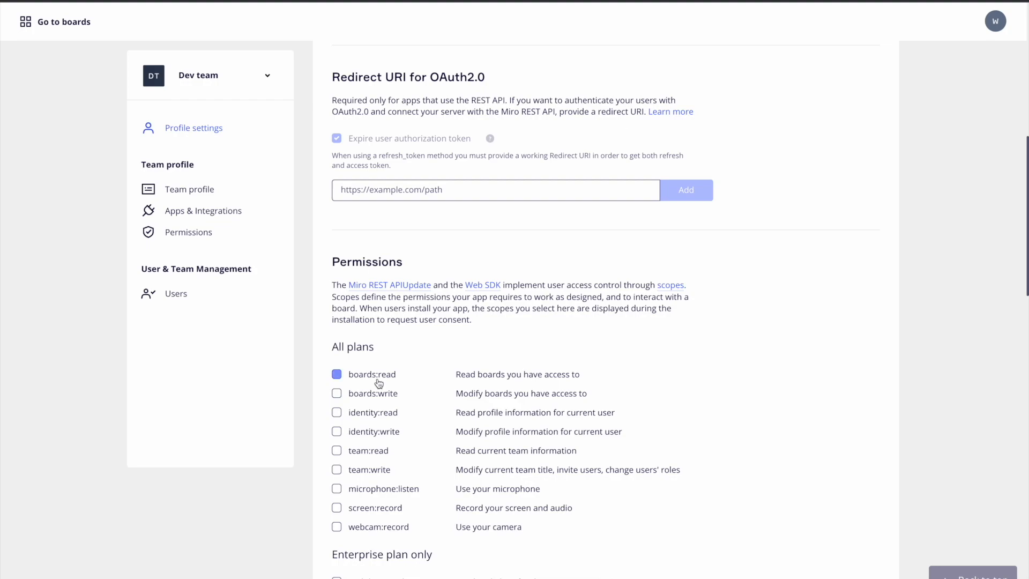
click(336, 374)
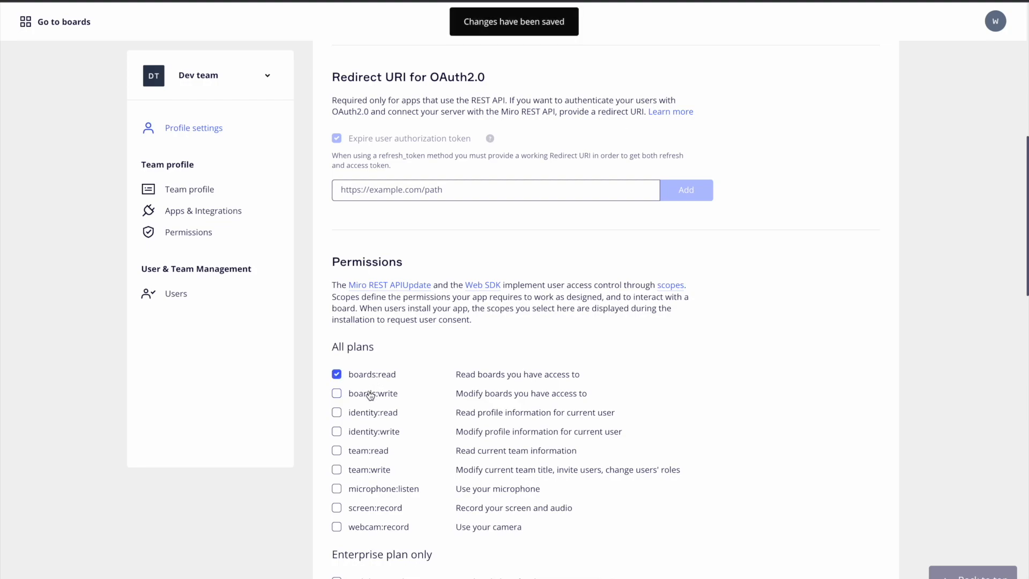
click(337, 393)
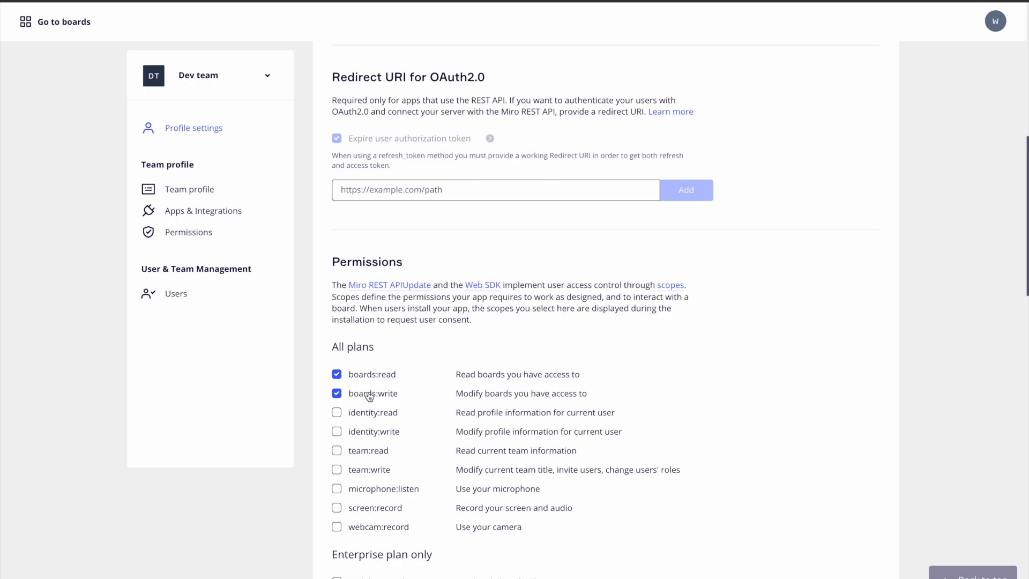
scroll(down, 3)
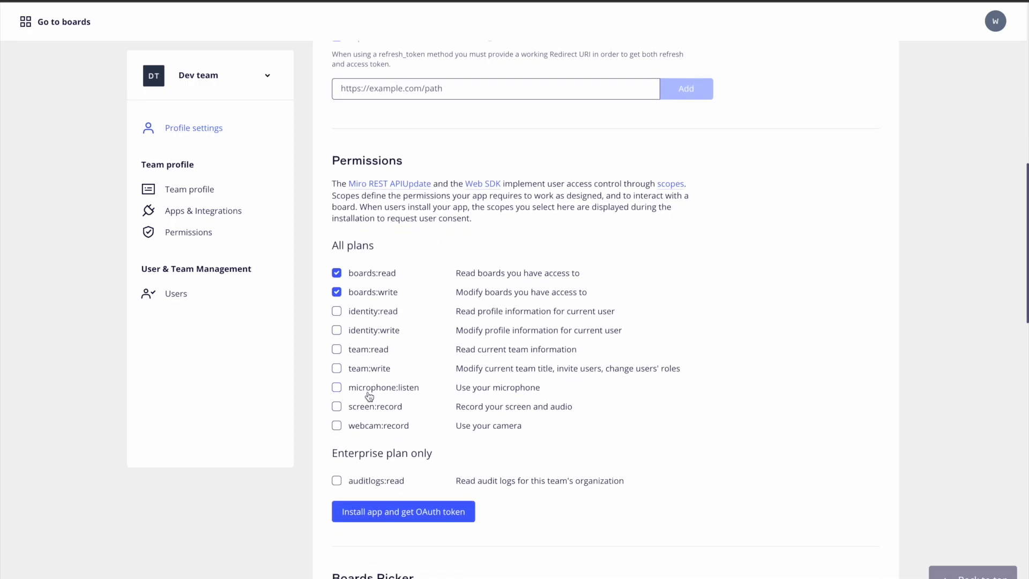
Install the Test app to Dev team and authorize it for an OAuth token
click(403, 511)
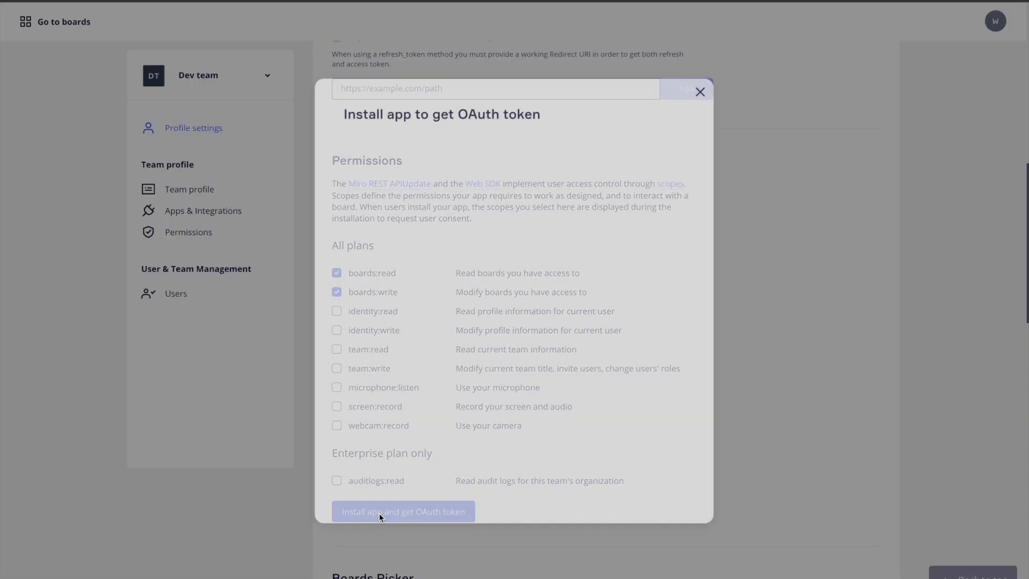
click(403, 512)
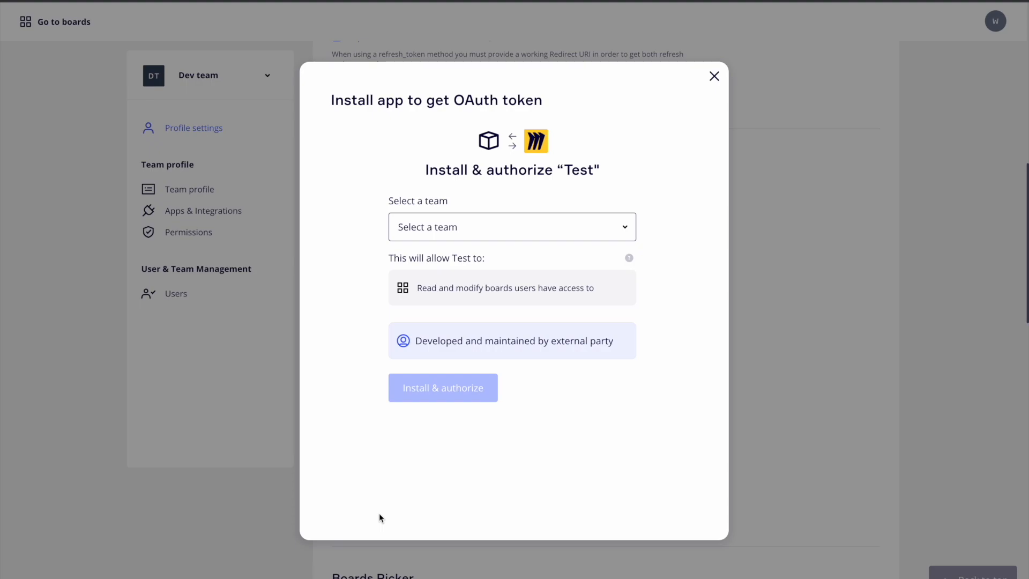
mouse_move(478, 320)
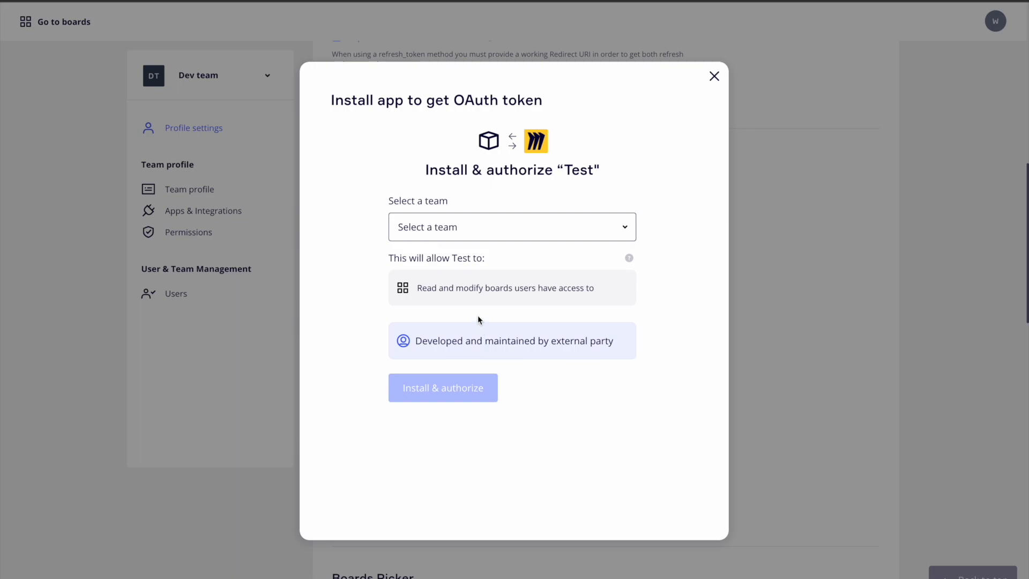
click(511, 226)
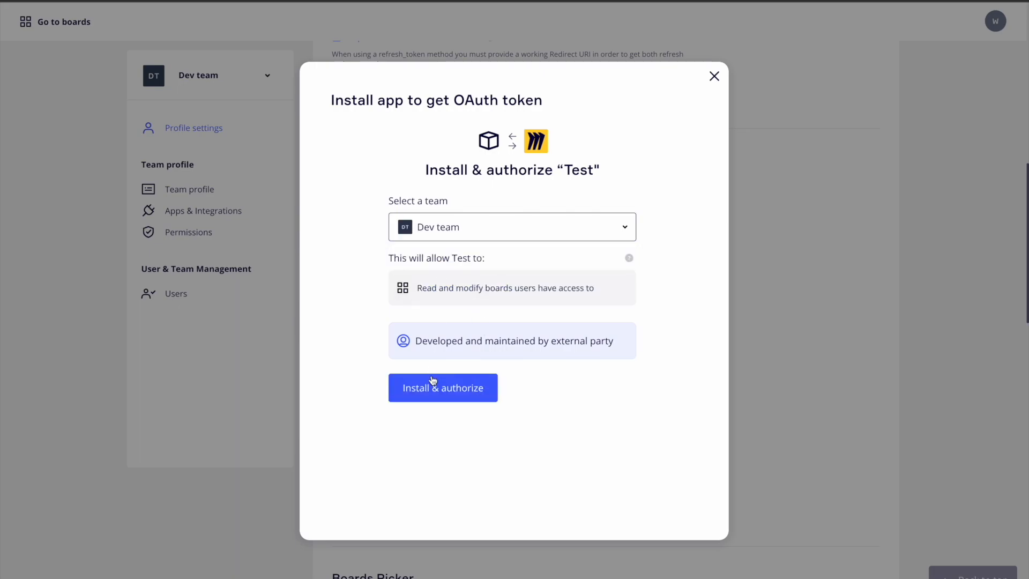
click(443, 386)
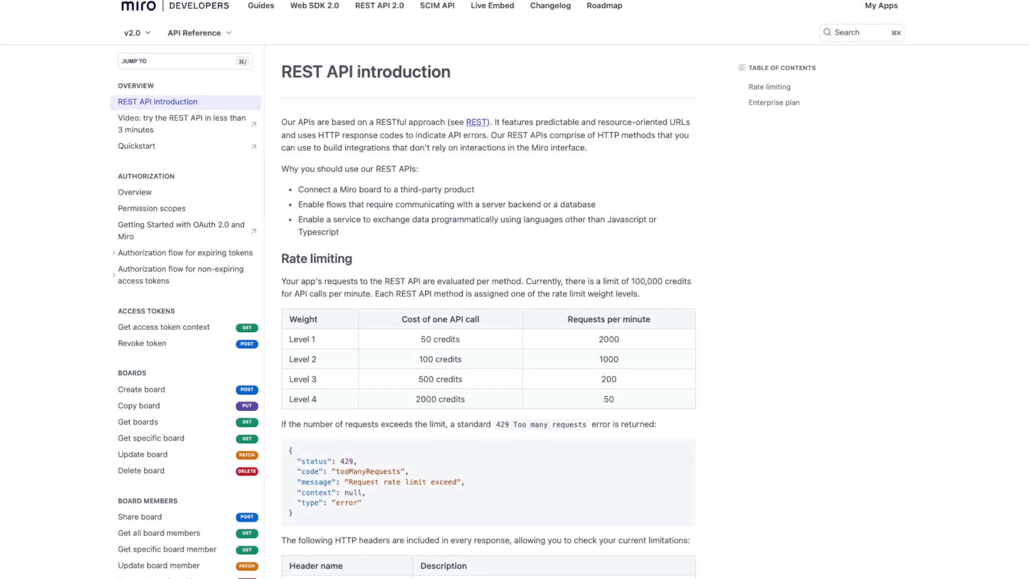
Open the Get items on board reference and paste the OAuth token as bearer
scroll(down, 3)
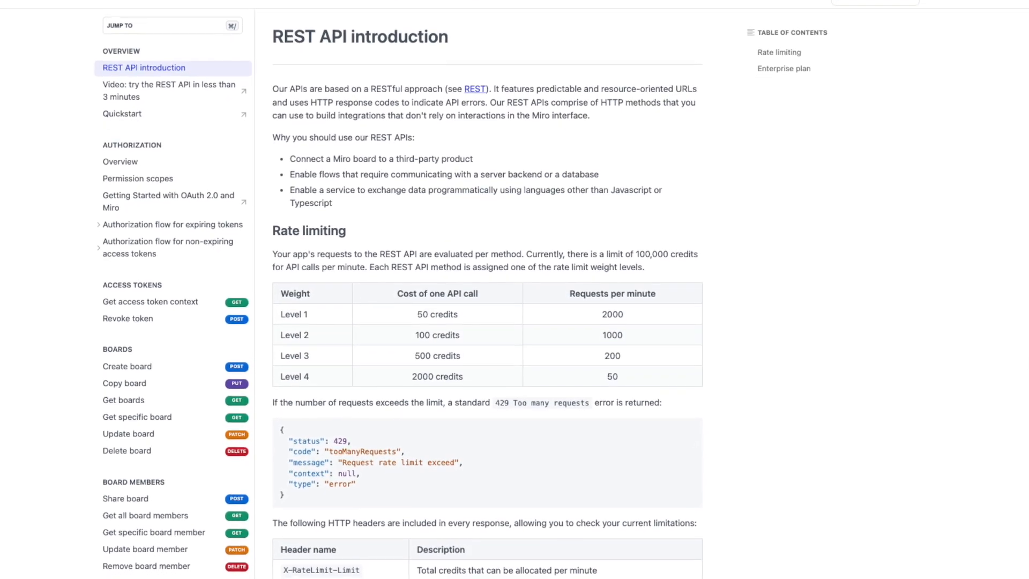
scroll(down, 3)
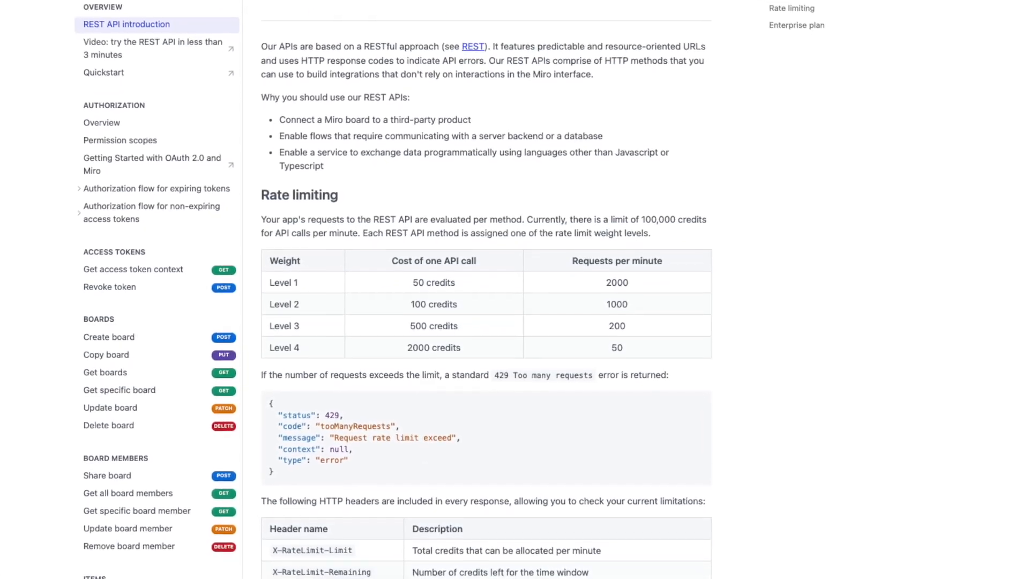
scroll(down, 3)
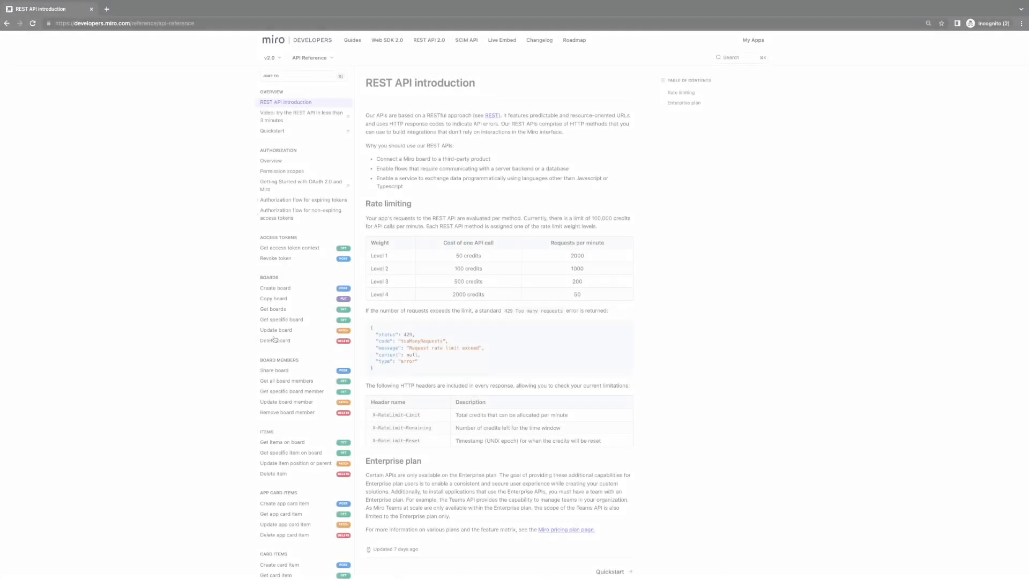
click(283, 441)
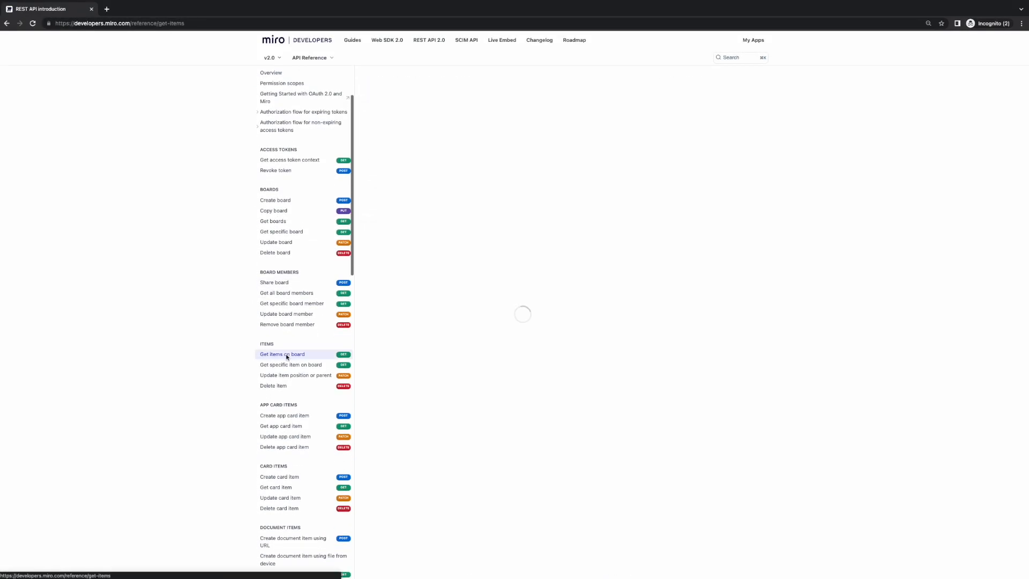
click(281, 354)
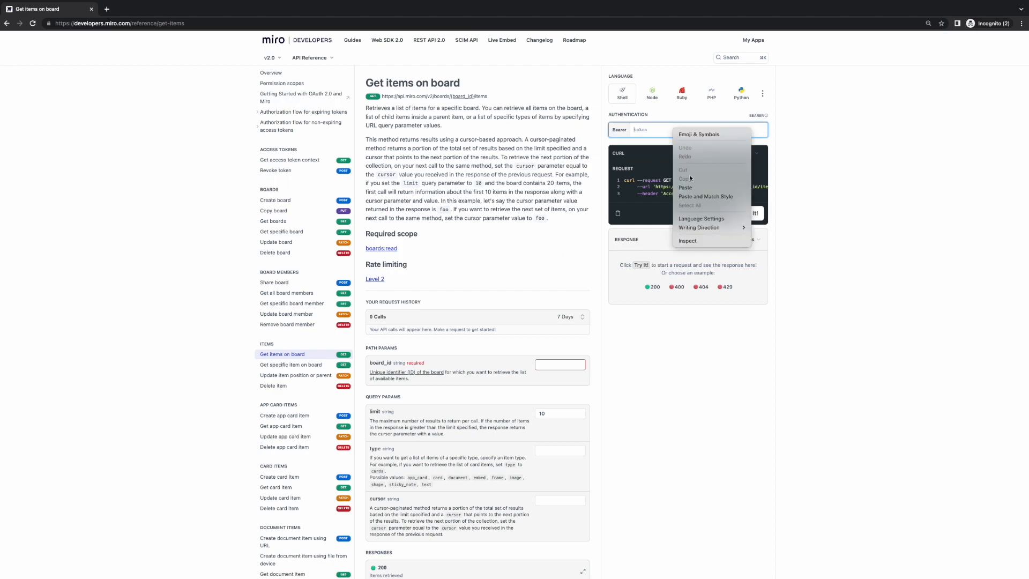
click(685, 187)
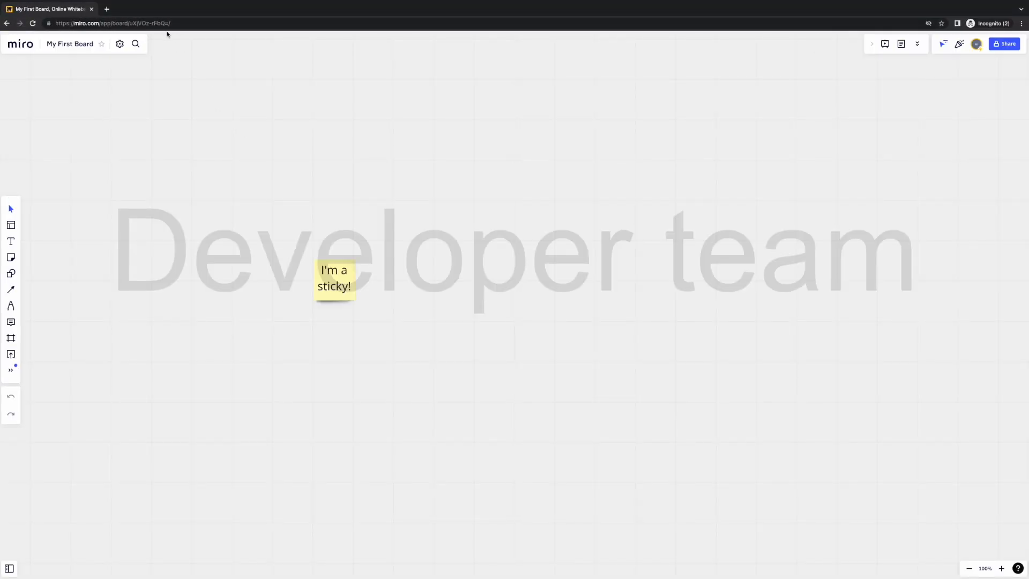
Copy the board ID from My First Board's URL
click(131, 23)
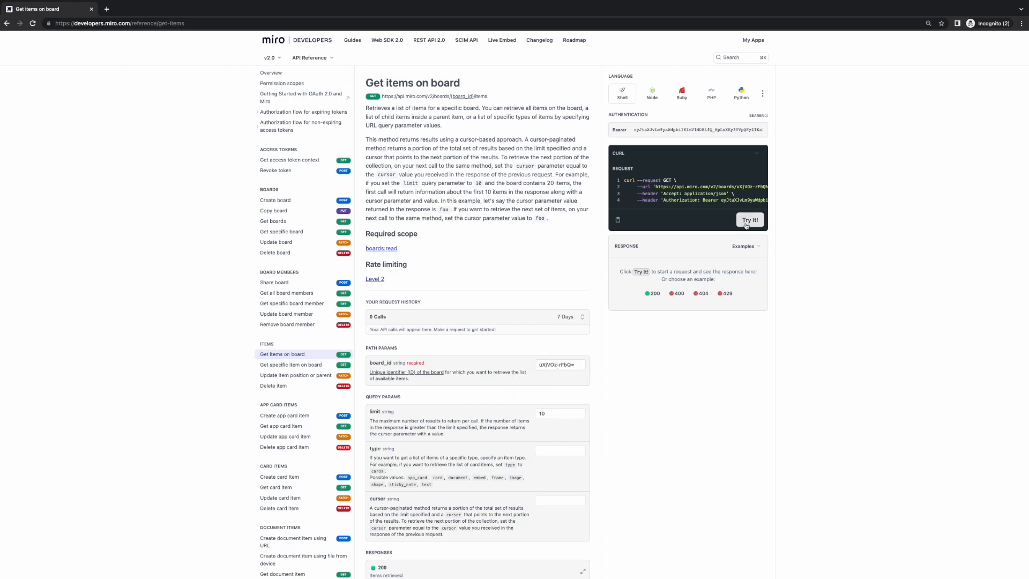
Send Get items on board for the board ID and view the 200 response
click(748, 219)
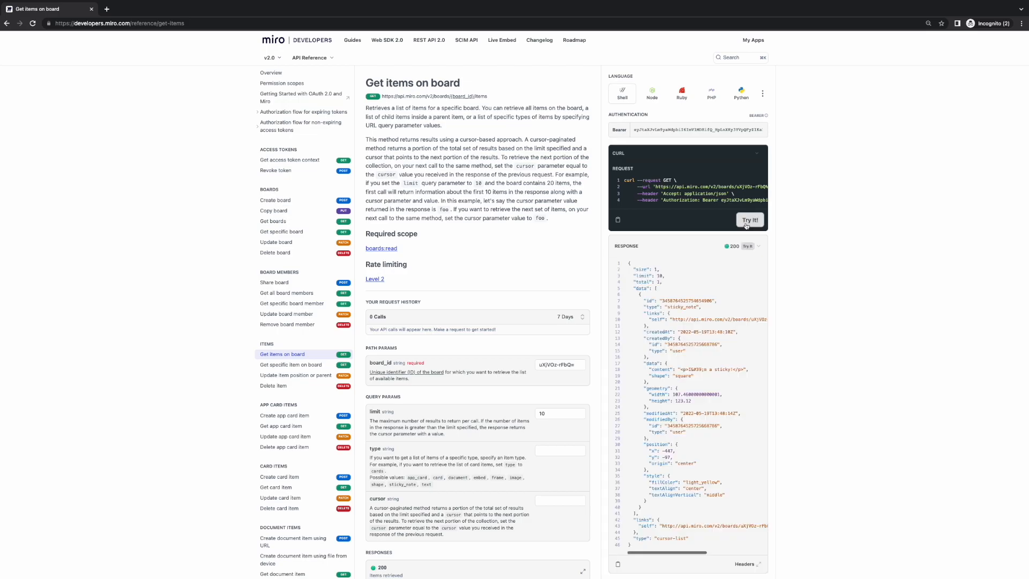
scroll(down, 3)
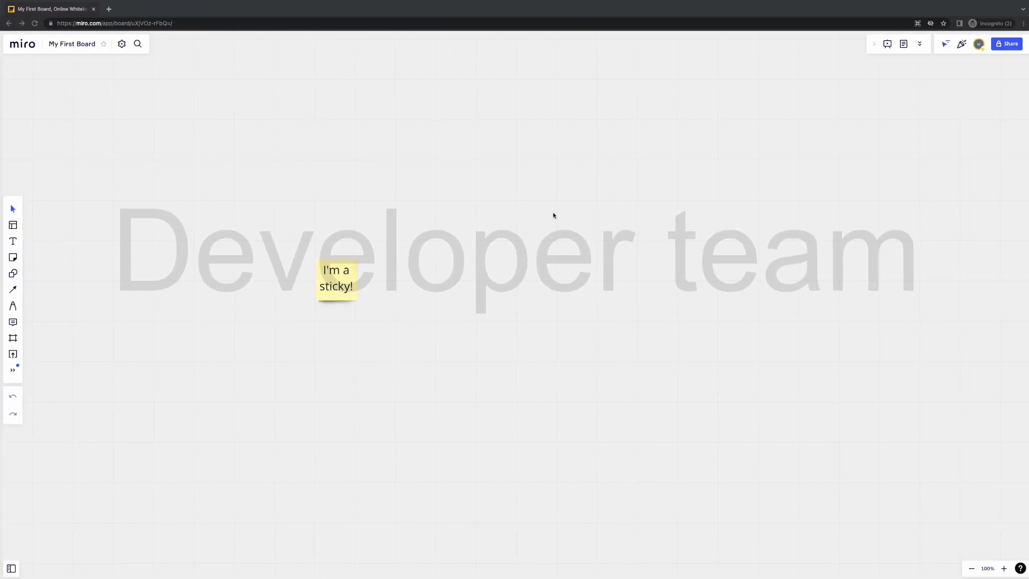
click(112, 23)
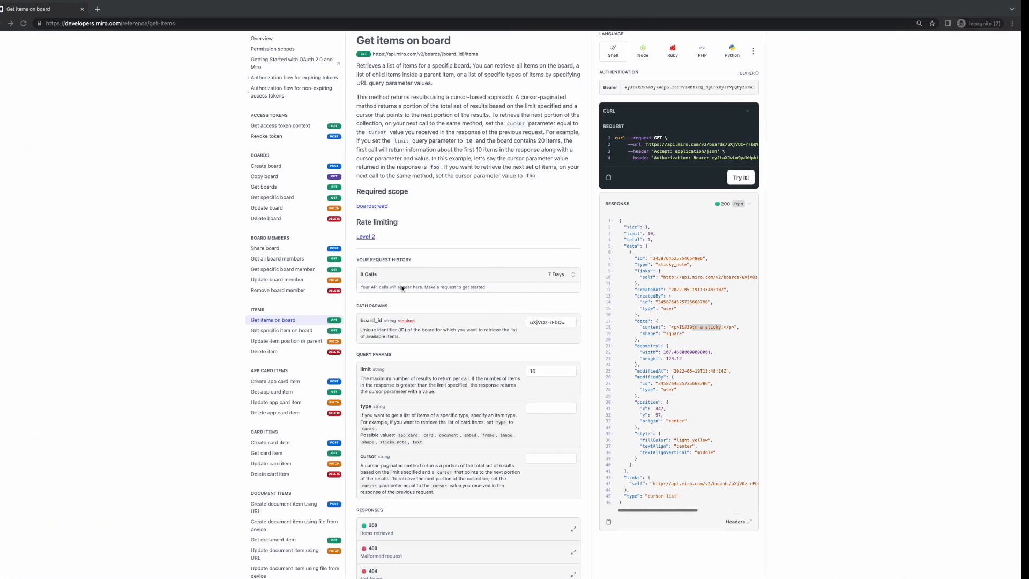